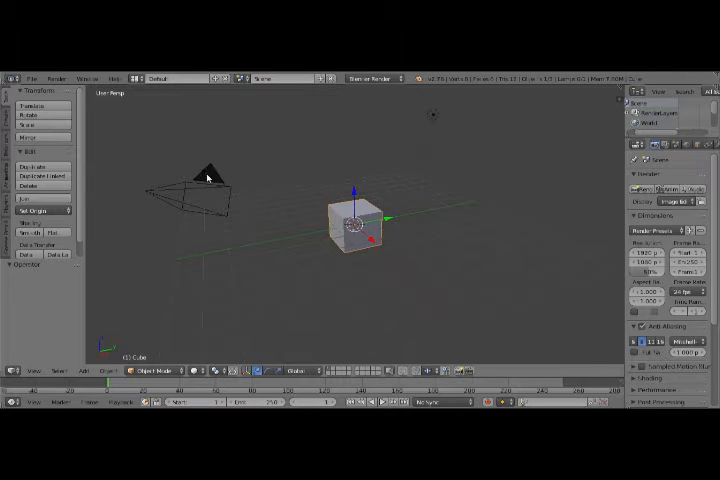
- Delete the camera and the lamp, leaving only the cube
{"action": "left_click", "coordinate": [200, 185]}
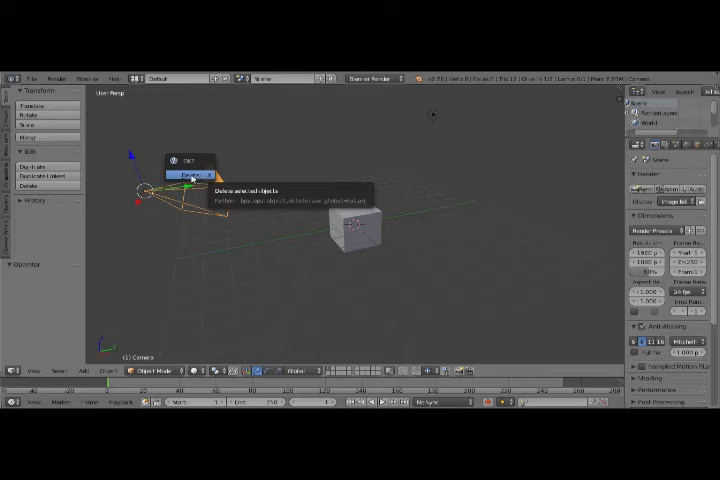
{"action": "mouse_move", "coordinate": [190, 175]}
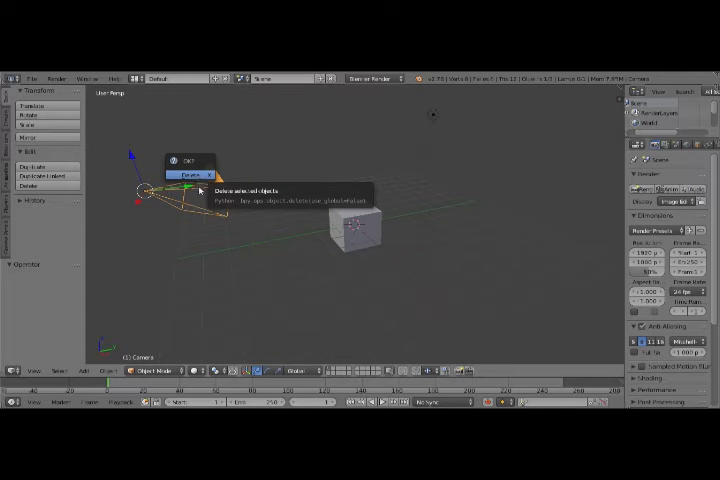
{"action": "left_click", "coordinate": [177, 174]}
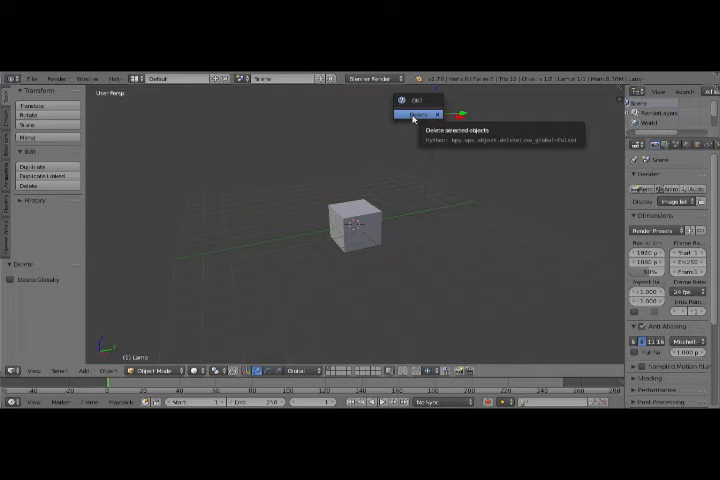
{"action": "left_click", "coordinate": [410, 115]}
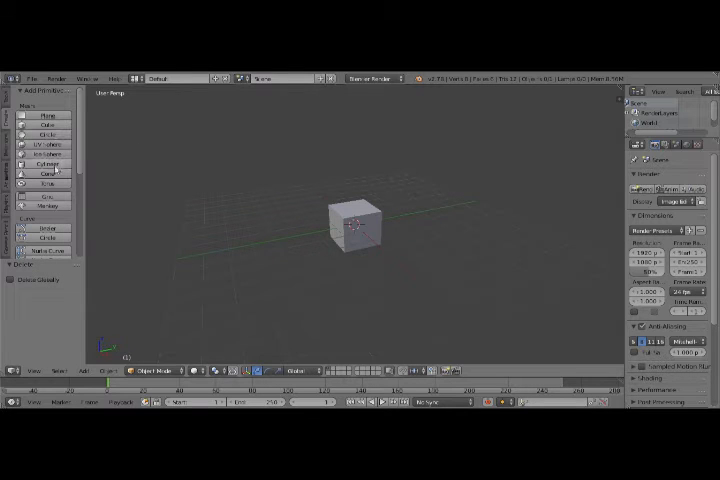
{"action": "mouse_move", "coordinate": [44, 174]}
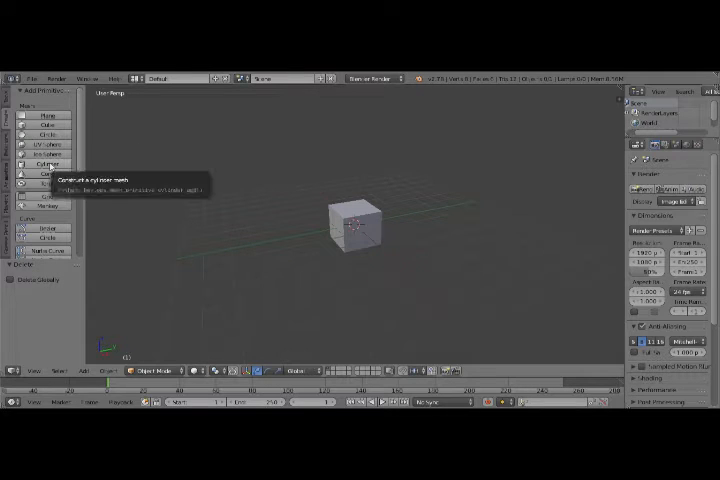
- Add a cylinder mesh at the cube's centre
{"action": "left_click", "coordinate": [45, 172]}
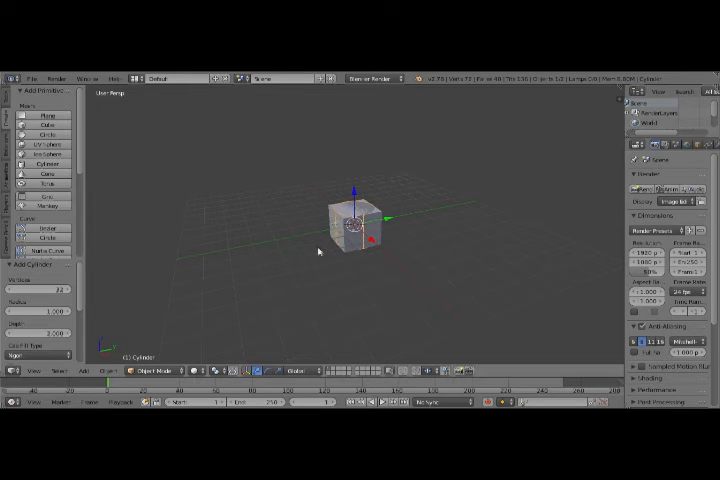
{"action": "mouse_move", "coordinate": [382, 164]}
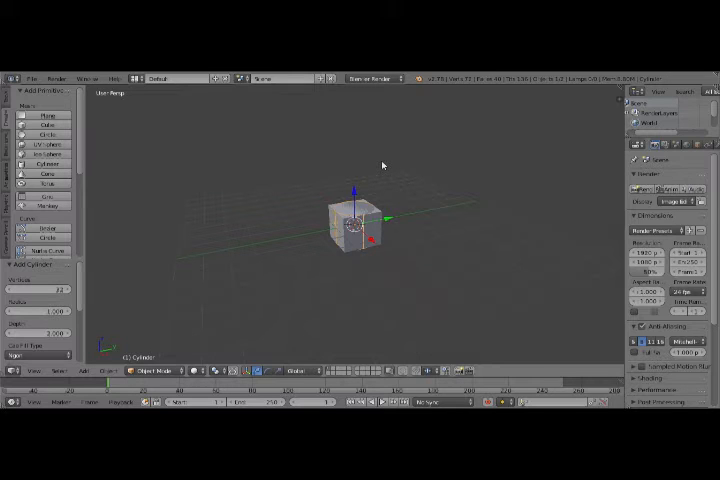
{"action": "mouse_move", "coordinate": [392, 213]}
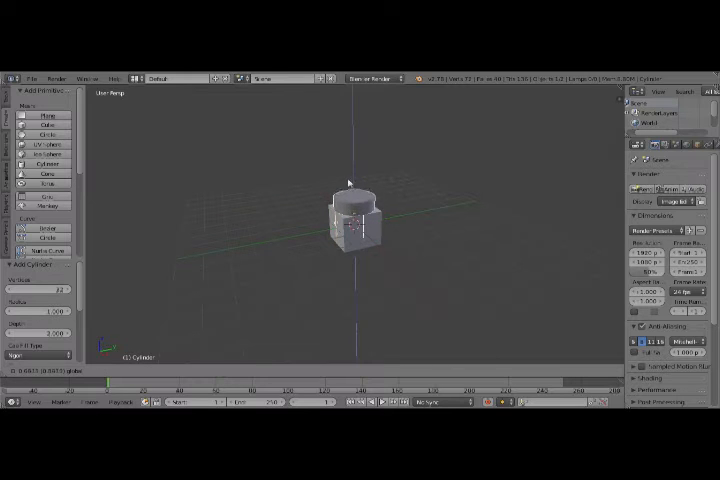
- Raise the cylinder, then scale it into a thin tall rod piercing the cube
{"action": "left_click", "coordinate": [352, 210]}
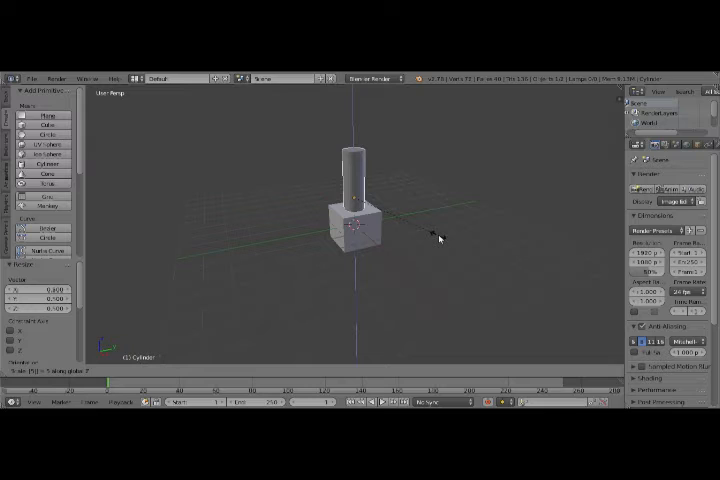
{"action": "left_click", "coordinate": [350, 195]}
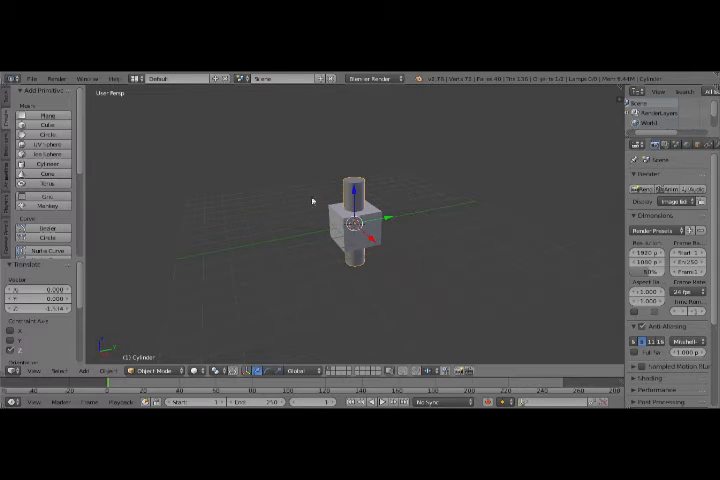
{"action": "mouse_move", "coordinate": [607, 191]}
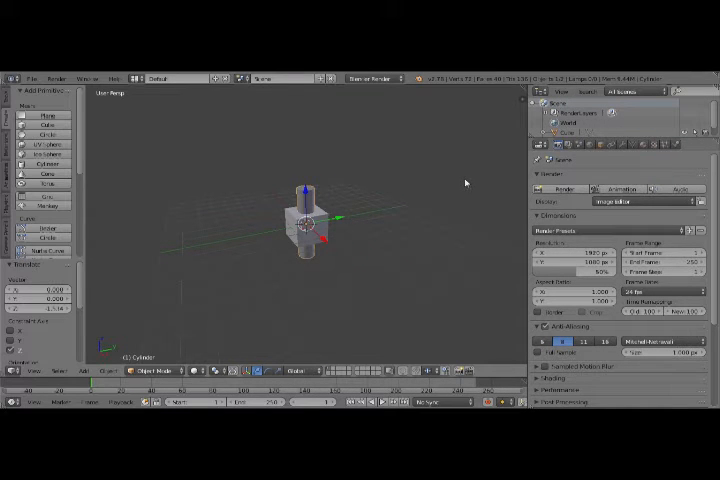
{"action": "mouse_move", "coordinate": [521, 147]}
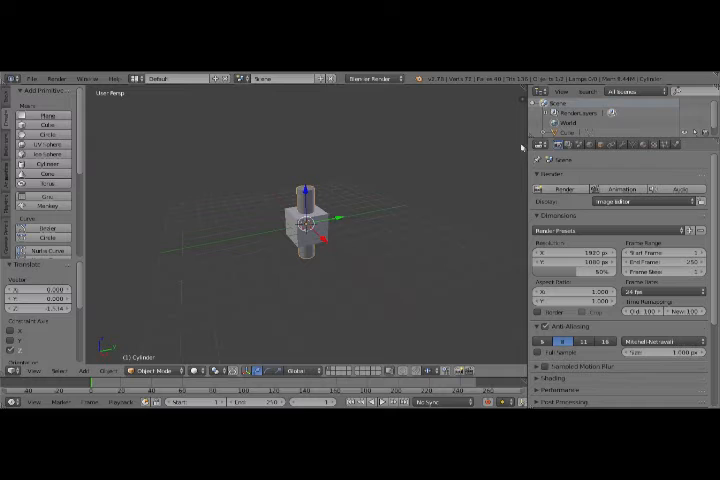
{"action": "mouse_move", "coordinate": [488, 145]}
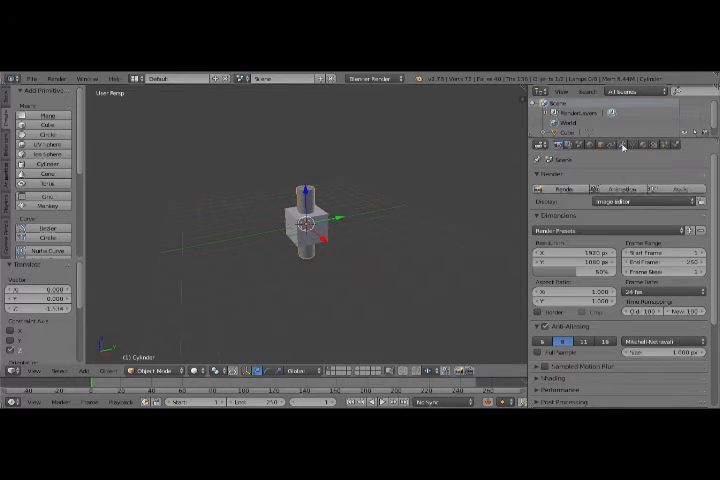
- Select the cube and show its Modifiers (wrench) tab
{"action": "left_click", "coordinate": [622, 147]}
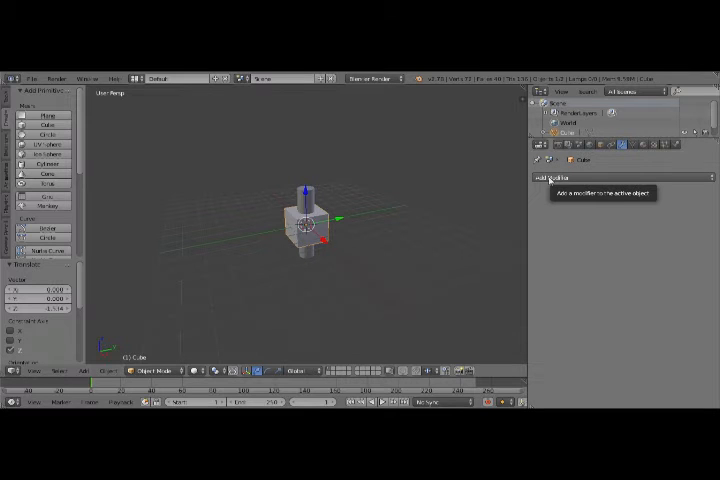
- Add a Boolean Difference modifier to the cube with Cylinder as the object
{"action": "left_click", "coordinate": [569, 177]}
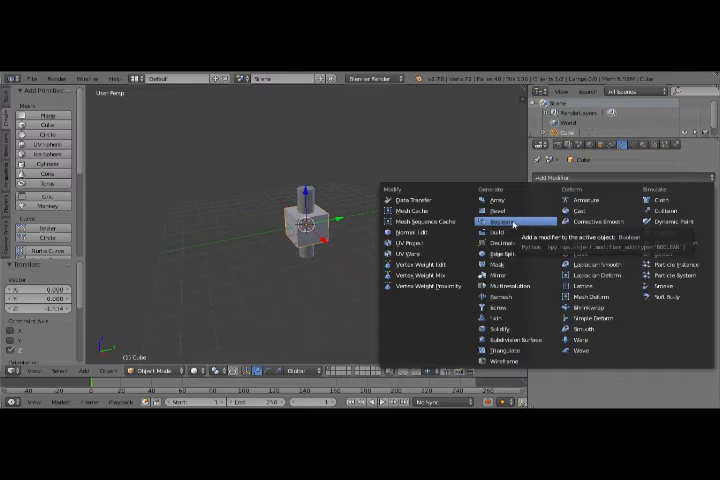
{"action": "left_click", "coordinate": [496, 218]}
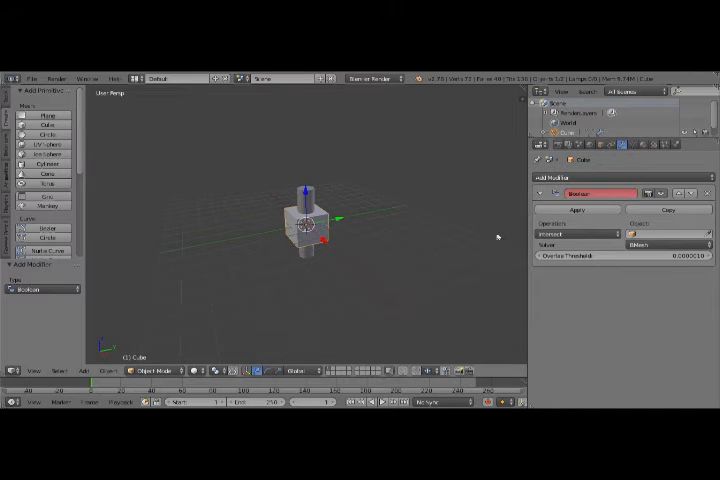
{"action": "mouse_move", "coordinate": [603, 236]}
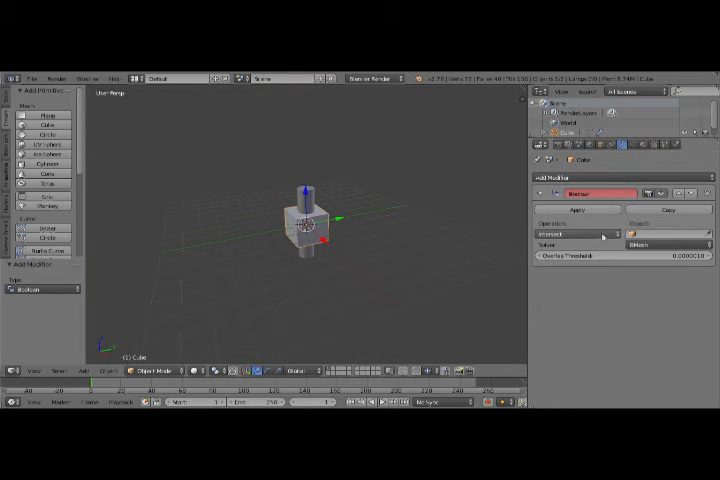
{"action": "left_click", "coordinate": [572, 228]}
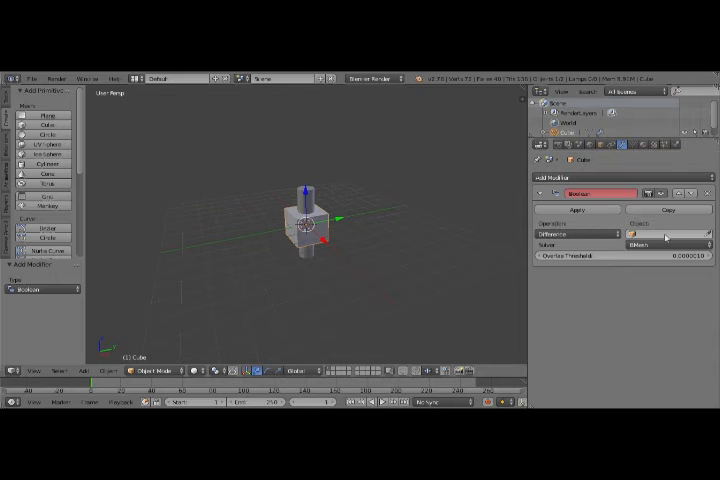
{"action": "left_click", "coordinate": [686, 233]}
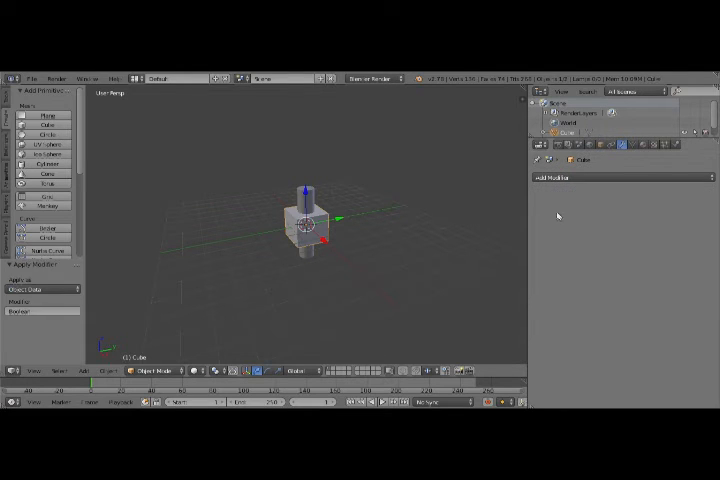
{"action": "mouse_move", "coordinate": [464, 238]}
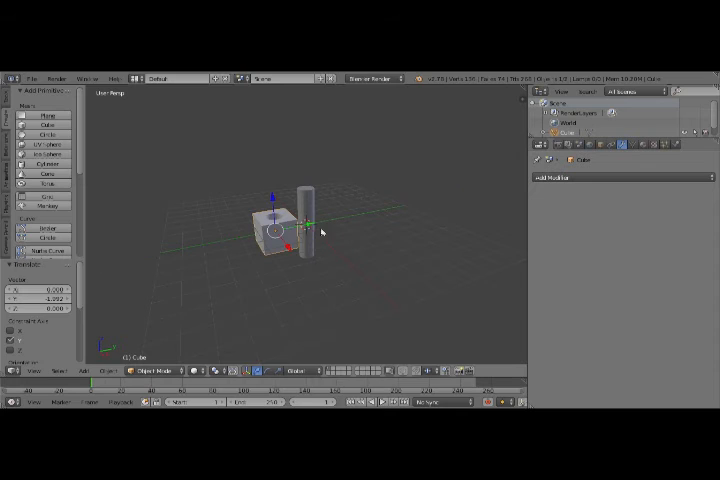
{"action": "mouse_move", "coordinate": [368, 217]}
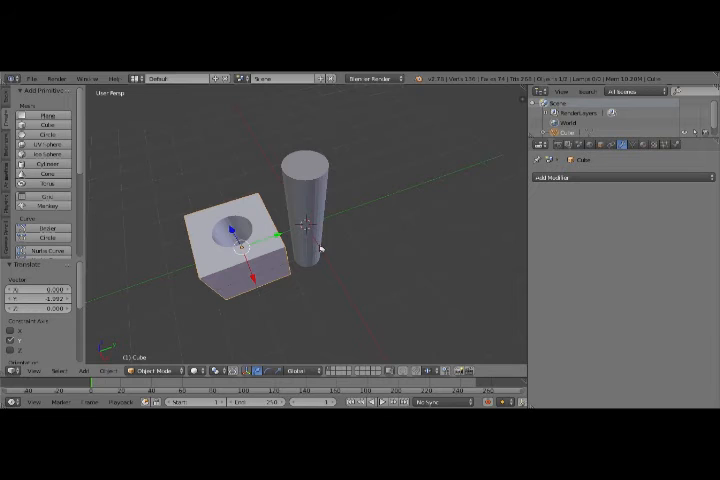
{"action": "mouse_move", "coordinate": [220, 285]}
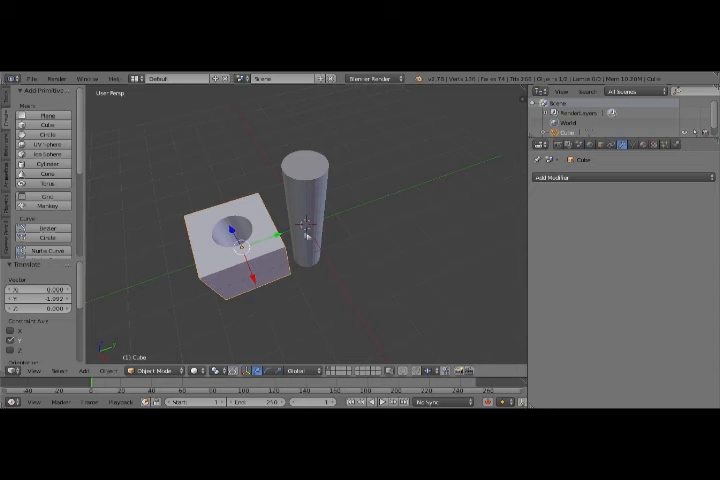
{"action": "mouse_move", "coordinate": [298, 290]}
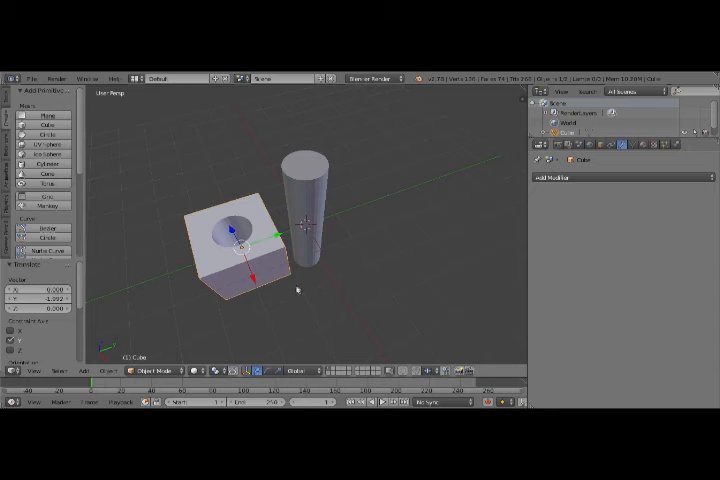
{"action": "mouse_move", "coordinate": [380, 298]}
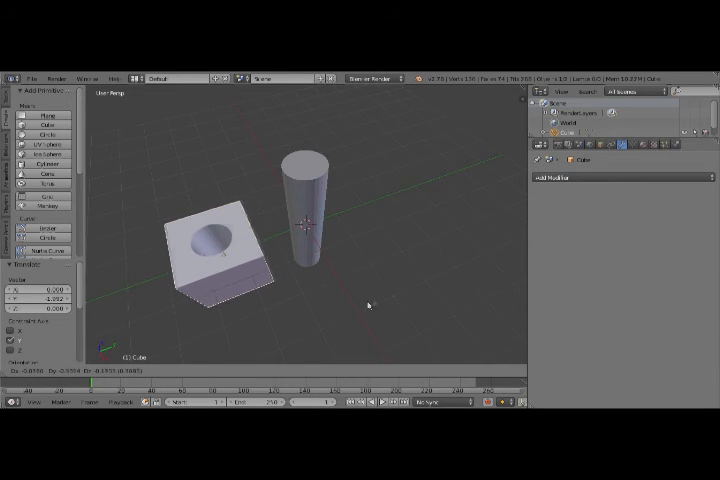
- Slide the cube away from the rod to reveal the cylindrical hole
{"action": "left_click", "coordinate": [220, 250]}
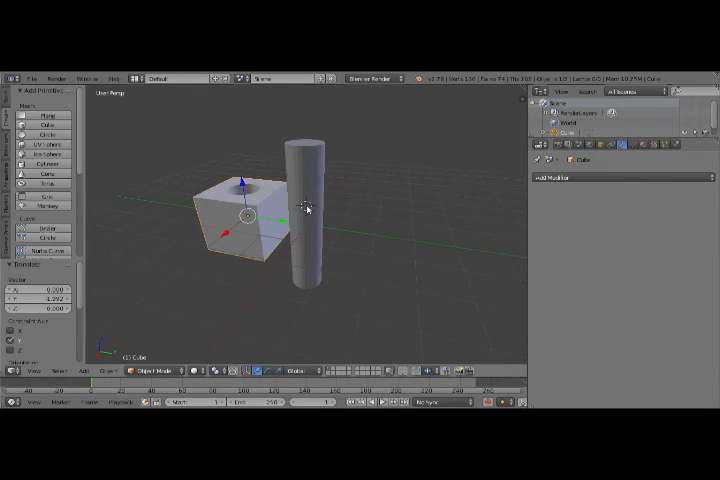
- Apply a Boolean Difference with the Cube to the tall cylinder
{"action": "left_click", "coordinate": [305, 210]}
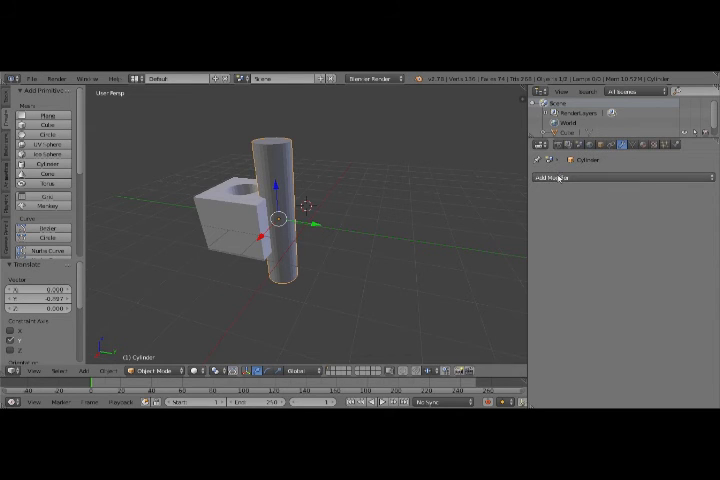
{"action": "left_click", "coordinate": [549, 178]}
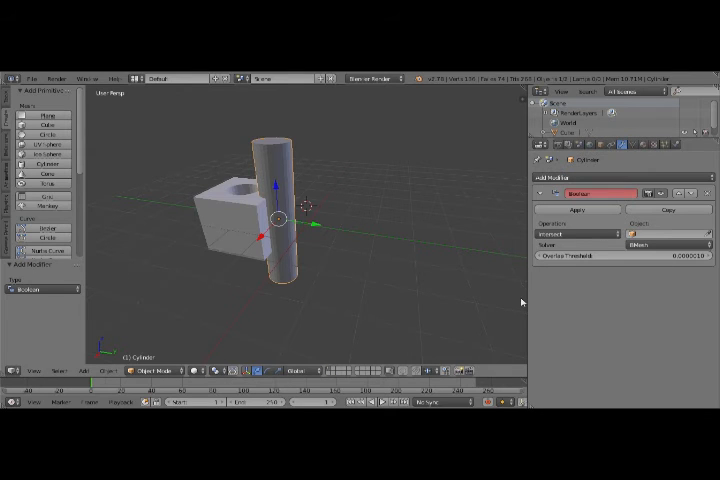
{"action": "left_click", "coordinate": [580, 233]}
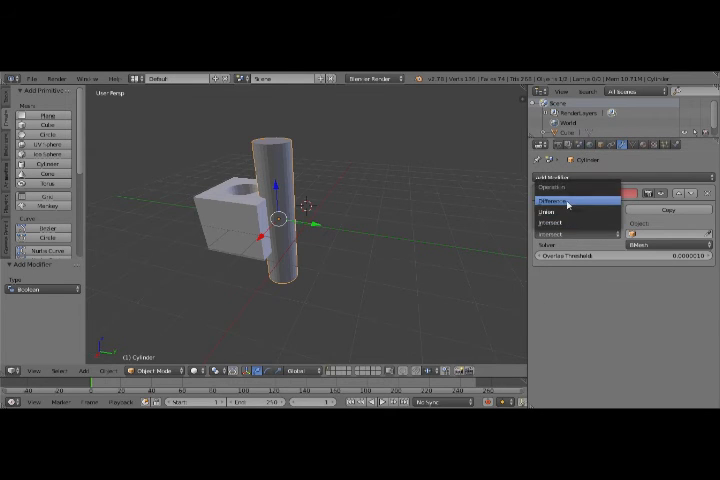
{"action": "left_click", "coordinate": [566, 207]}
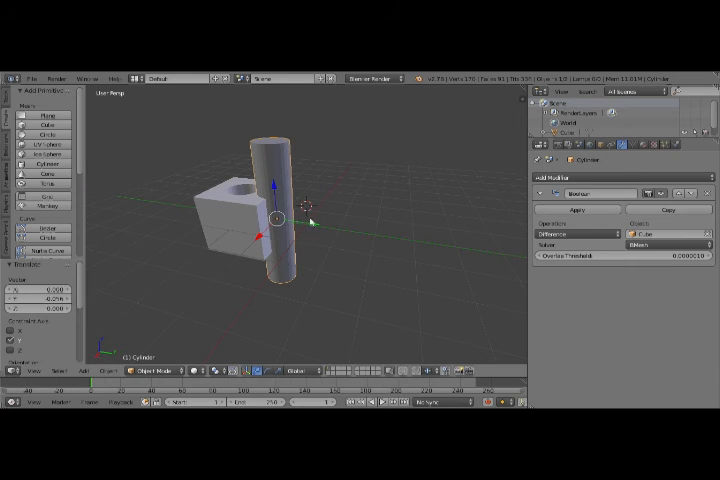
{"action": "mouse_move", "coordinate": [281, 182]}
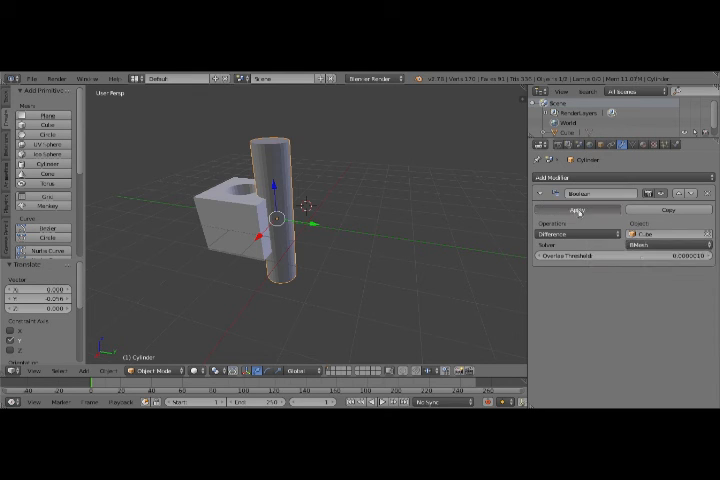
{"action": "left_click", "coordinate": [578, 209]}
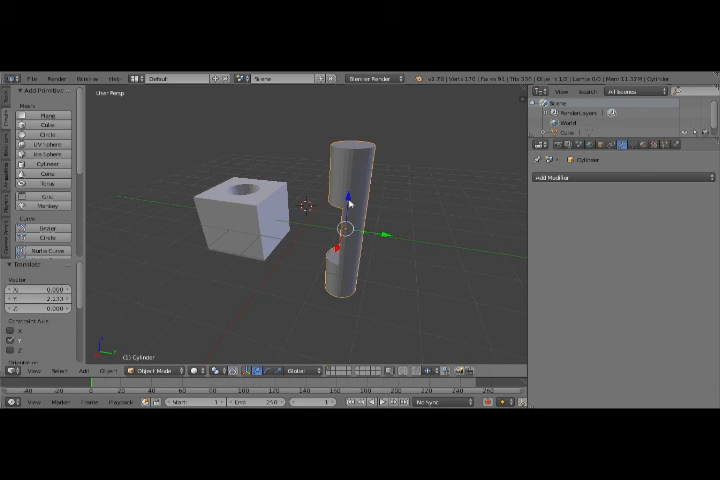
- Raise the slotted cylinder over the cube's corner and open Add Modifier
{"action": "left_click_drag", "start_coordinate": [345, 230], "coordinate": [345, 180]}
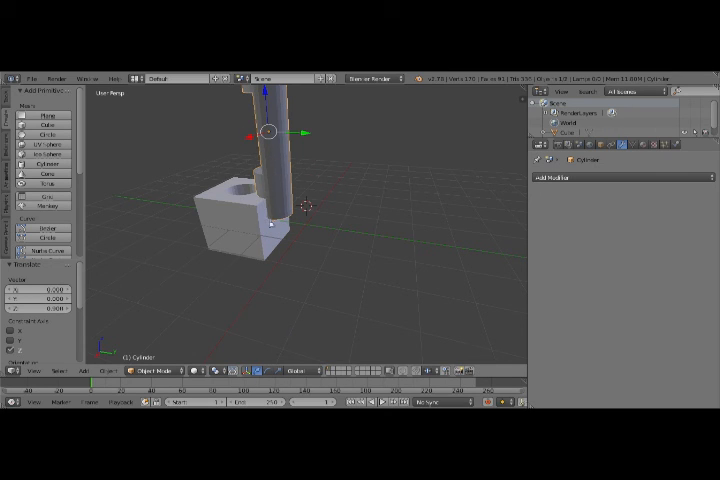
{"action": "mouse_move", "coordinate": [286, 252]}
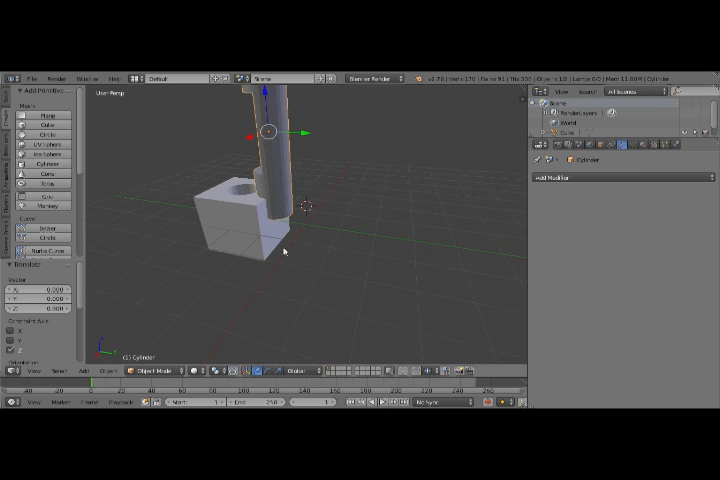
{"action": "mouse_move", "coordinate": [280, 178]}
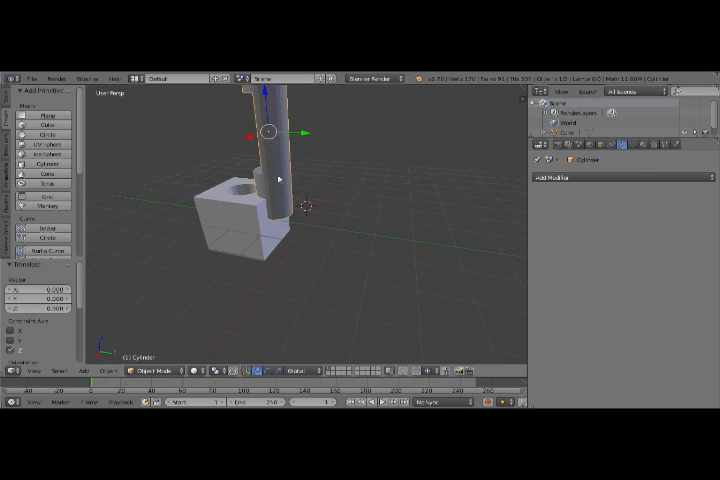
{"action": "left_click", "coordinate": [557, 177]}
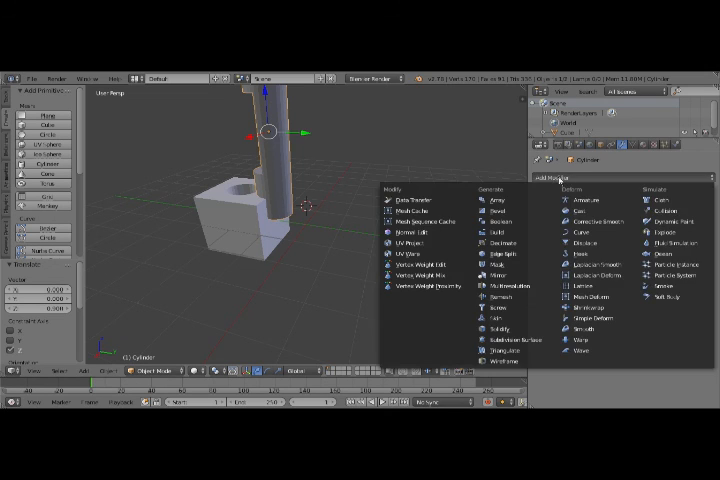
{"action": "mouse_move", "coordinate": [497, 219]}
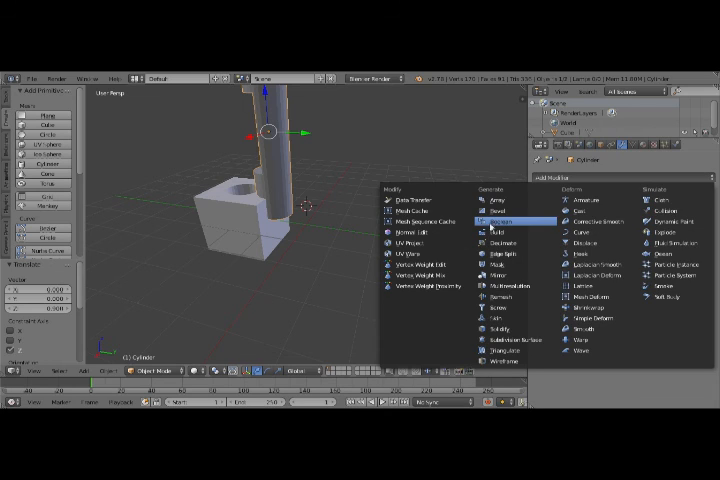
- Add a Boolean Intersect modifier to the cylinder targeting the Cube
{"action": "left_click", "coordinate": [493, 224]}
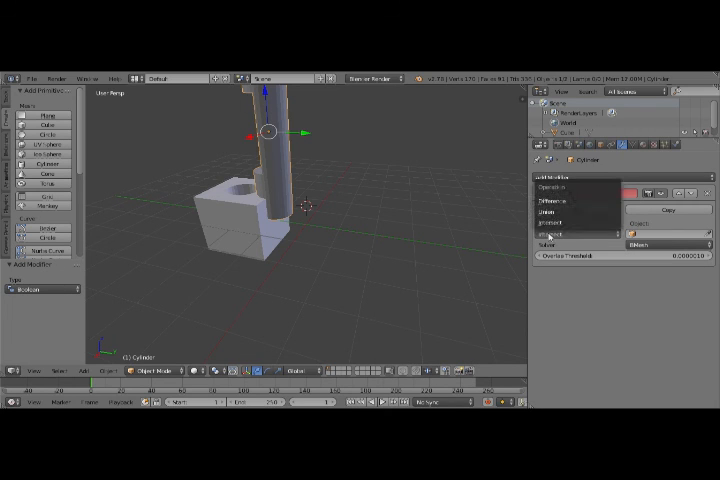
{"action": "left_click", "coordinate": [556, 222]}
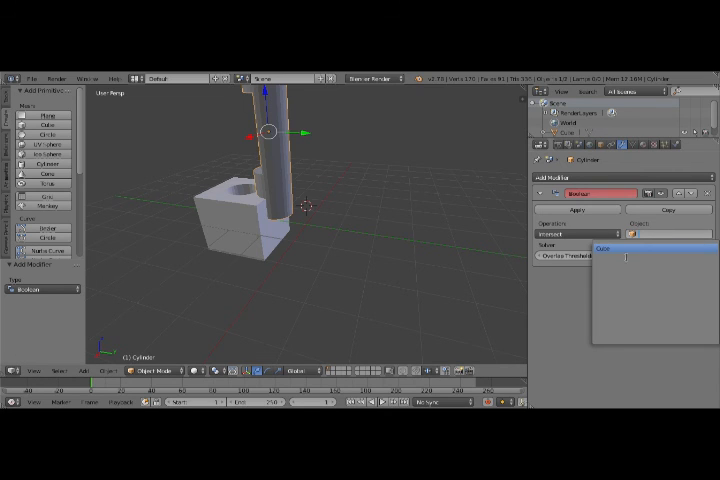
{"action": "left_click", "coordinate": [578, 209]}
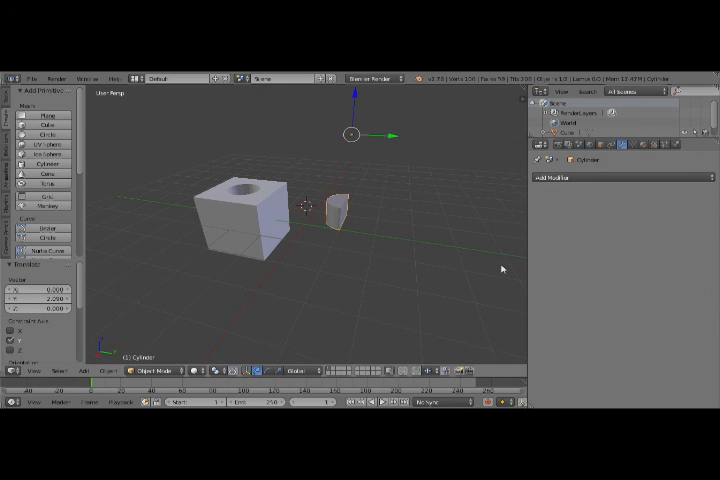
{"action": "mouse_move", "coordinate": [476, 267]}
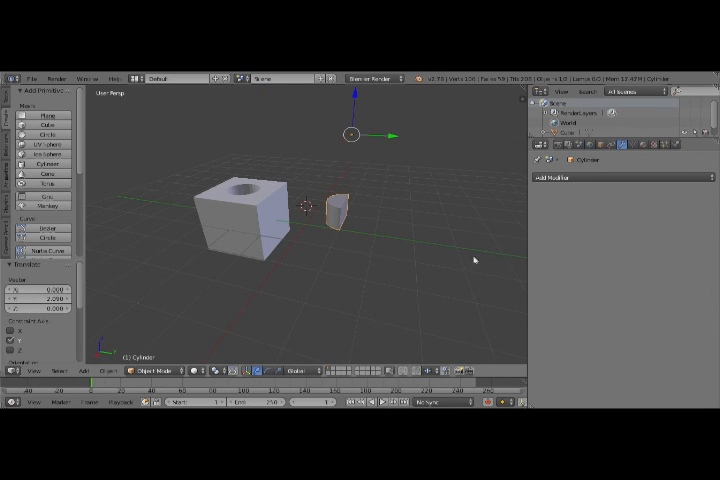